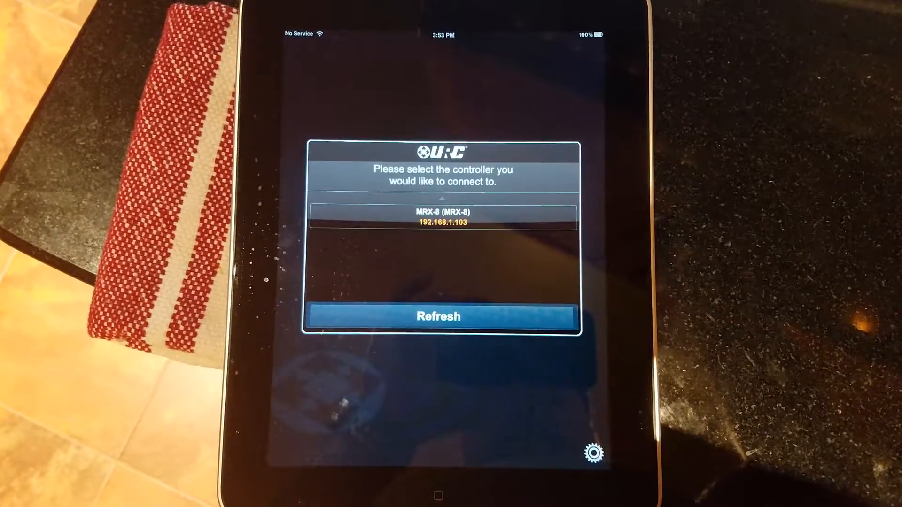
Connect to the MRX-8 controller at 192.168.1.103, reaching the Music Room home screen
left_click(438, 220)
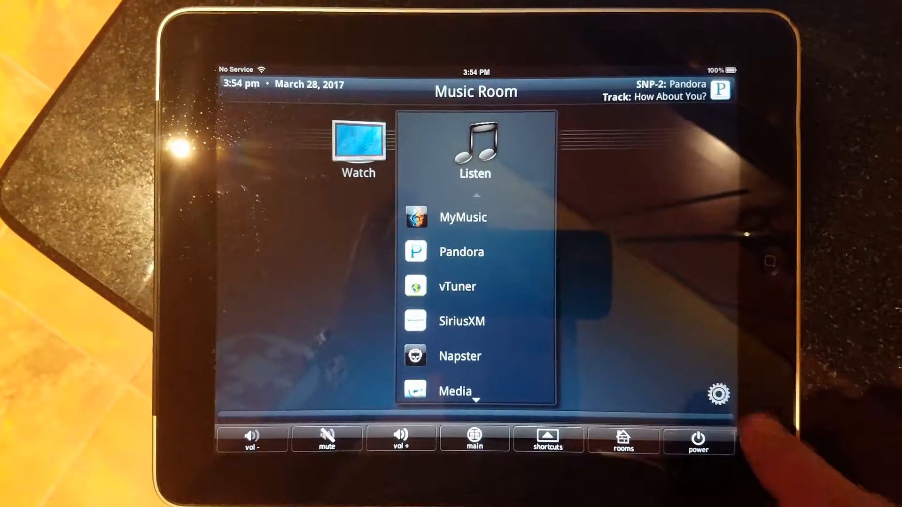
Enable Remember Password under Offsite Control in the app settings
left_click(717, 395)
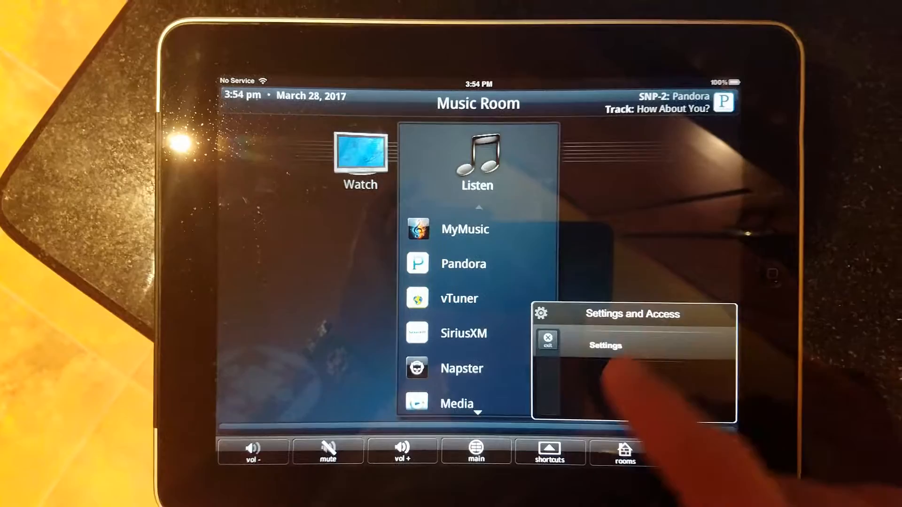
left_click(604, 345)
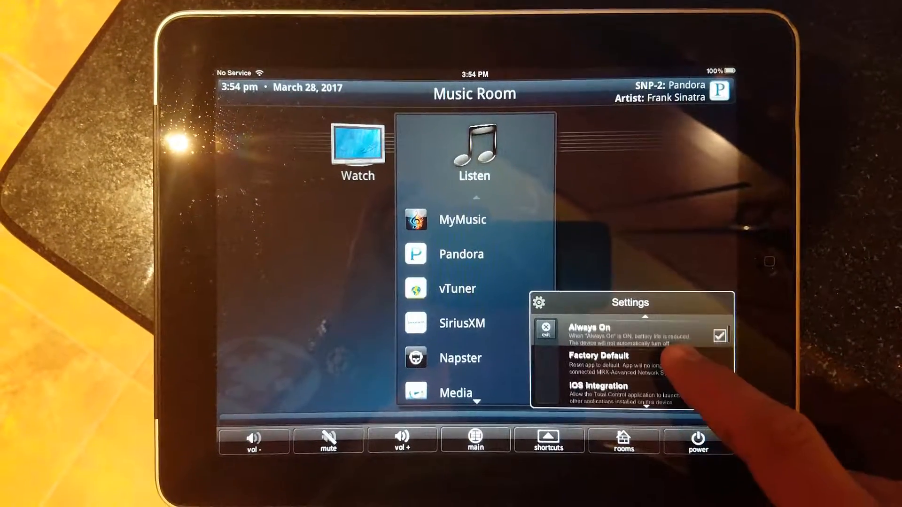
scroll("down", 3)
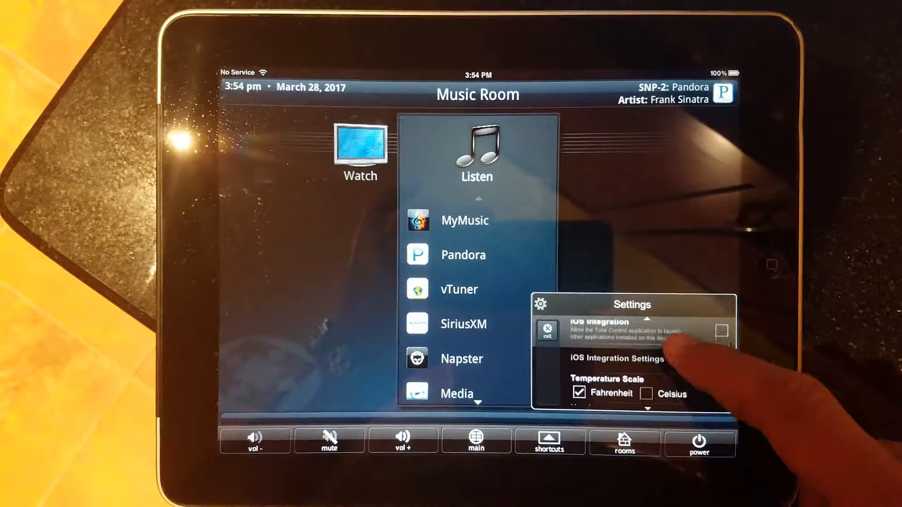
scroll("down", 3)
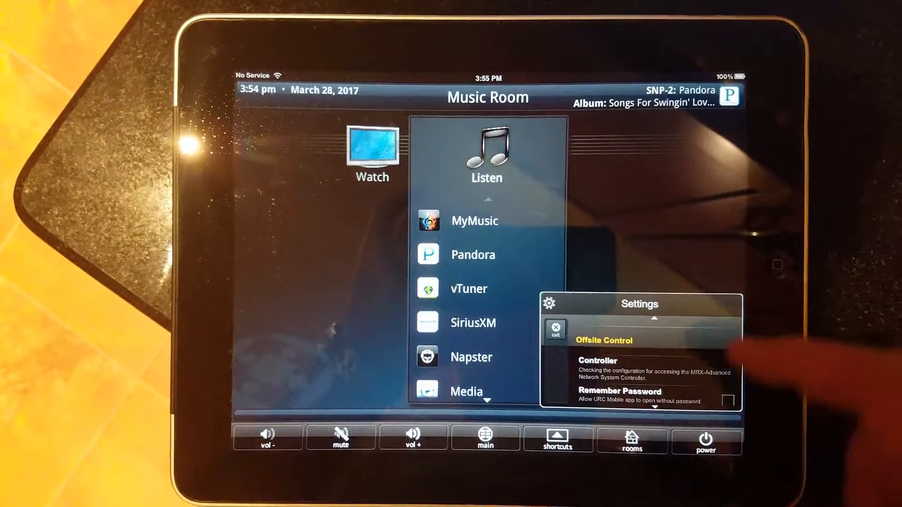
left_click(726, 396)
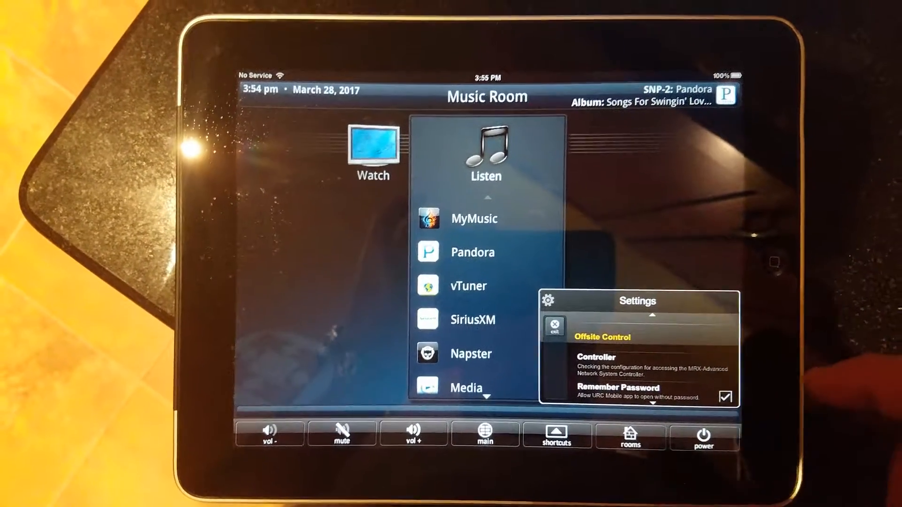
Review the Controller configuration details before returning to the Music Room screen
left_click(597, 357)
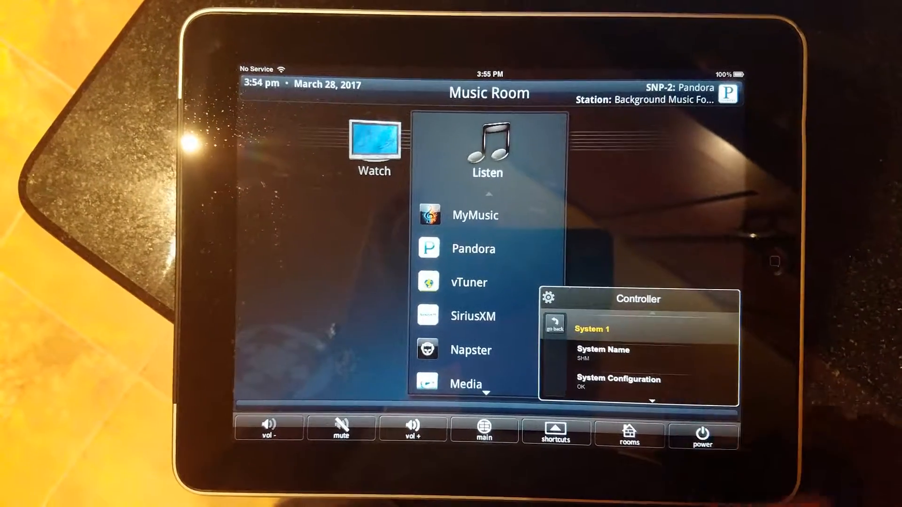
scroll("down", 3)
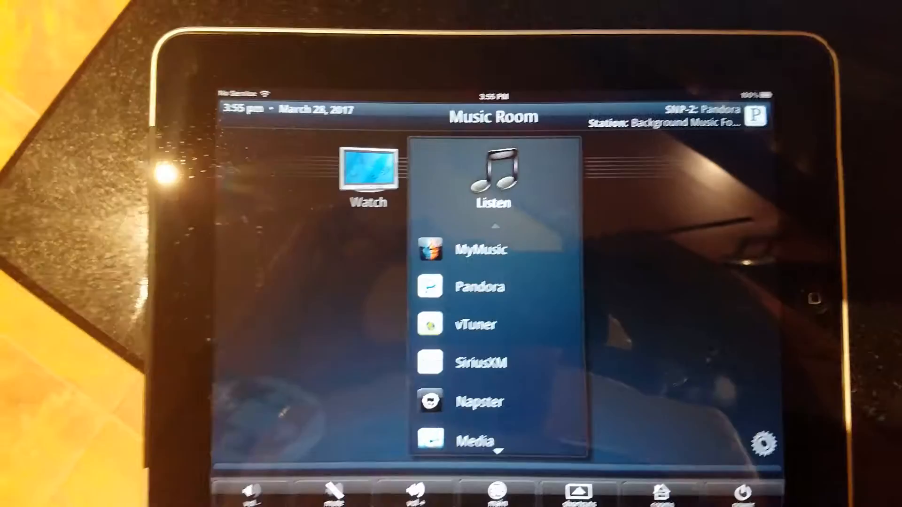
Leave URC Mobile for the home screen and go into iOS Settings to adjust network settings
left_click(481, 286)
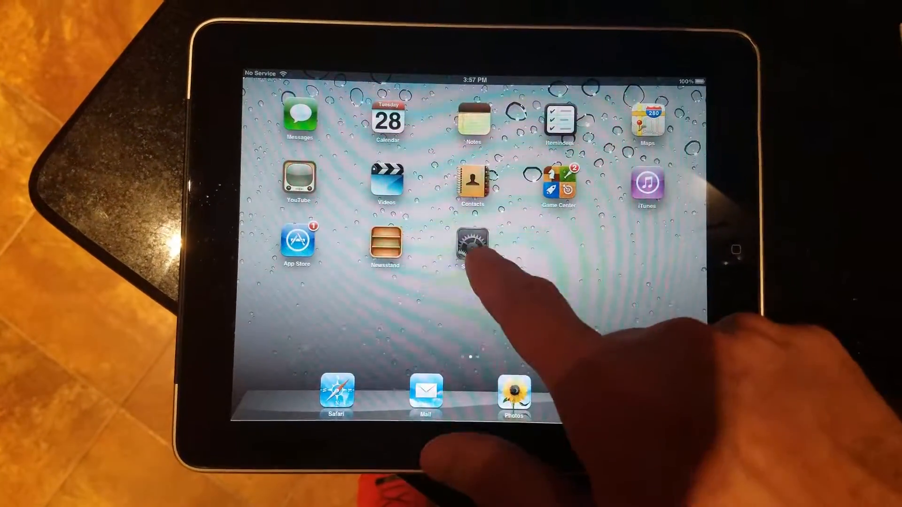
left_click(472, 241)
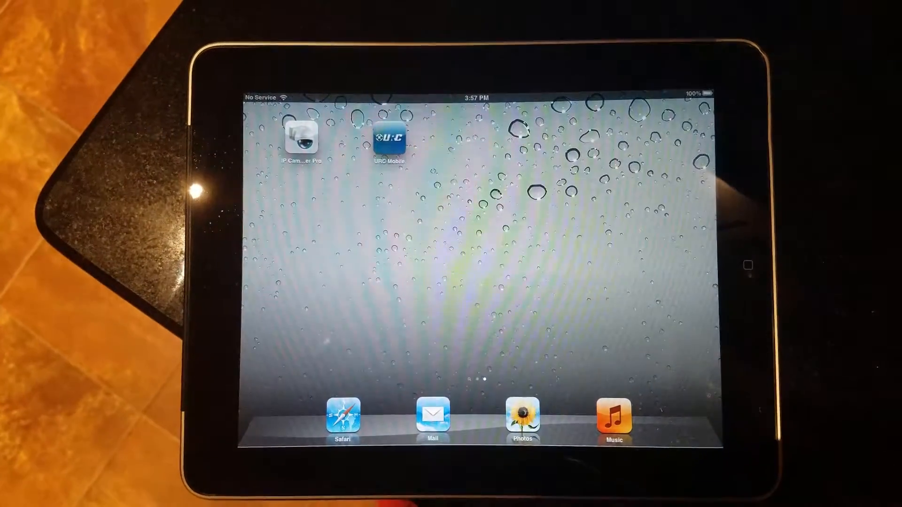
Relaunch URC Mobile and submit the remote access password to reach Pandora now-playing
left_click(389, 139)
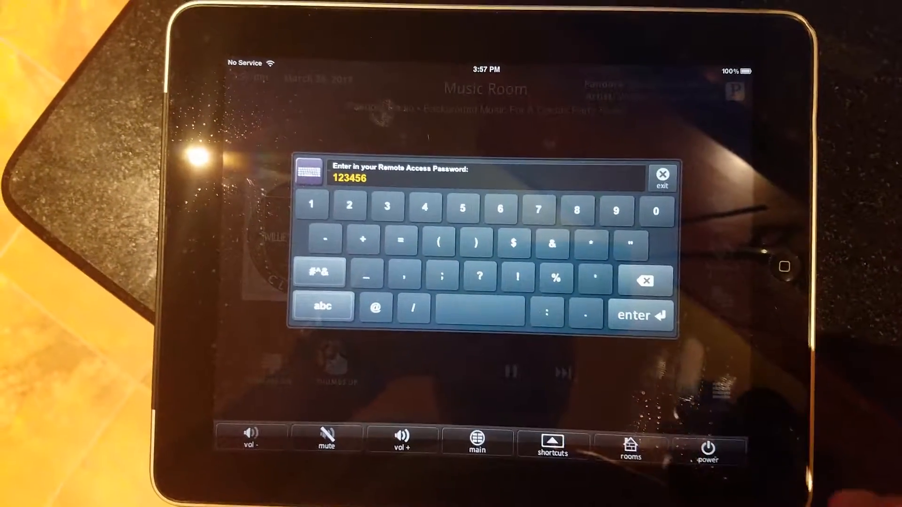
left_click(640, 316)
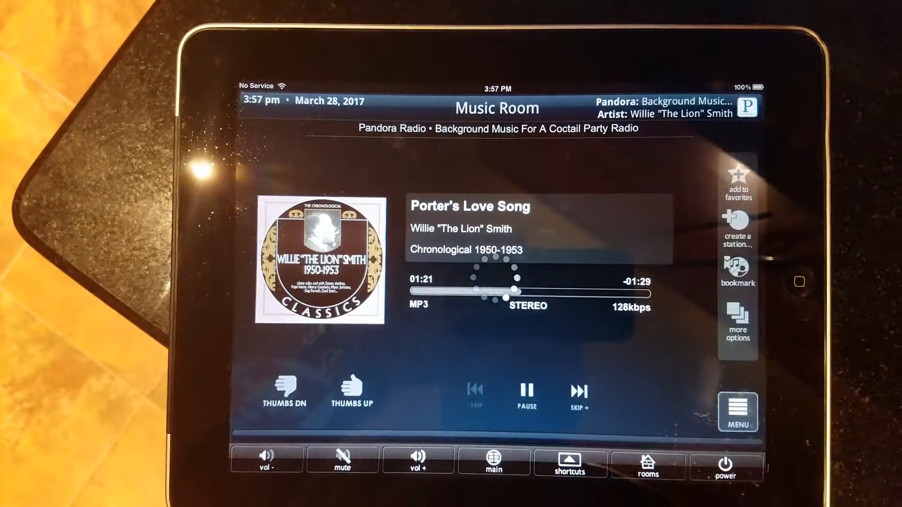